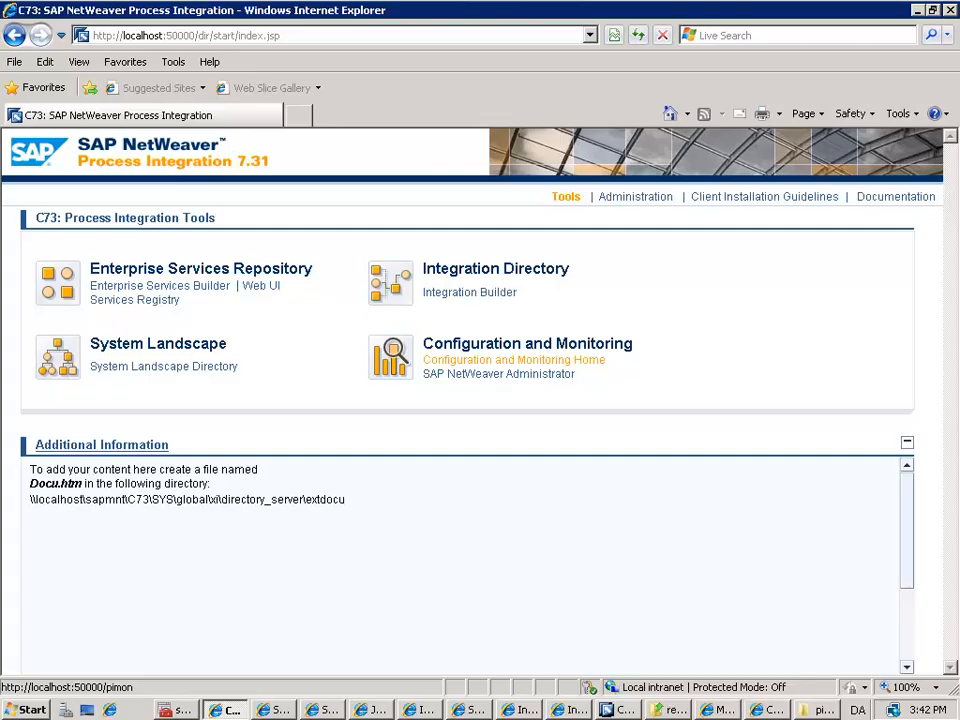
{"action": "mouse_move", "coordinate": [265, 391]}
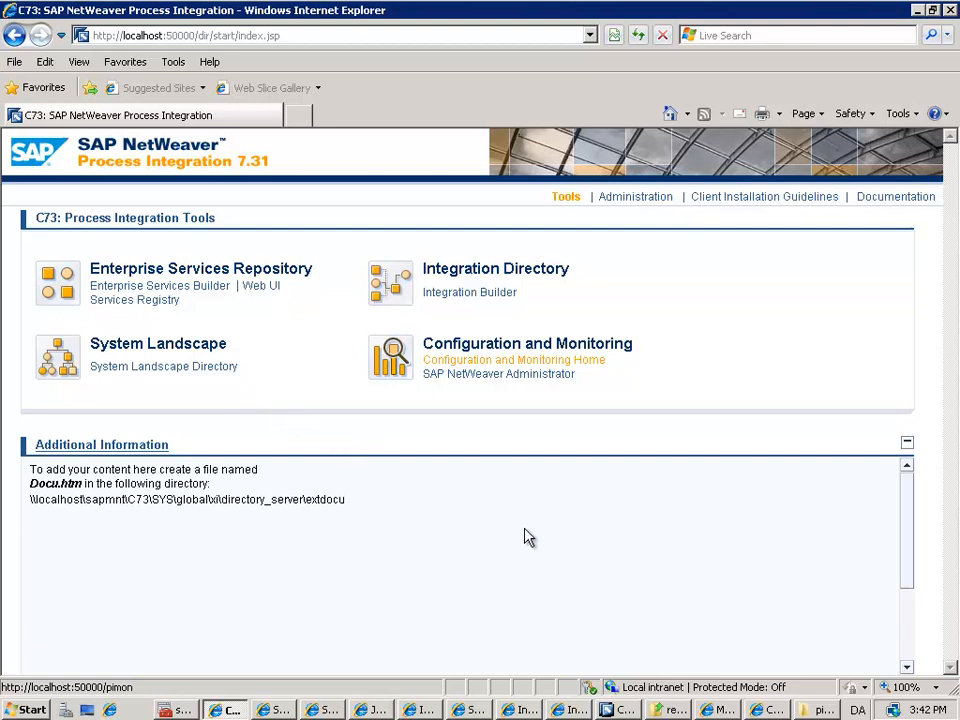
{"action": "mouse_move", "coordinate": [235, 243]}
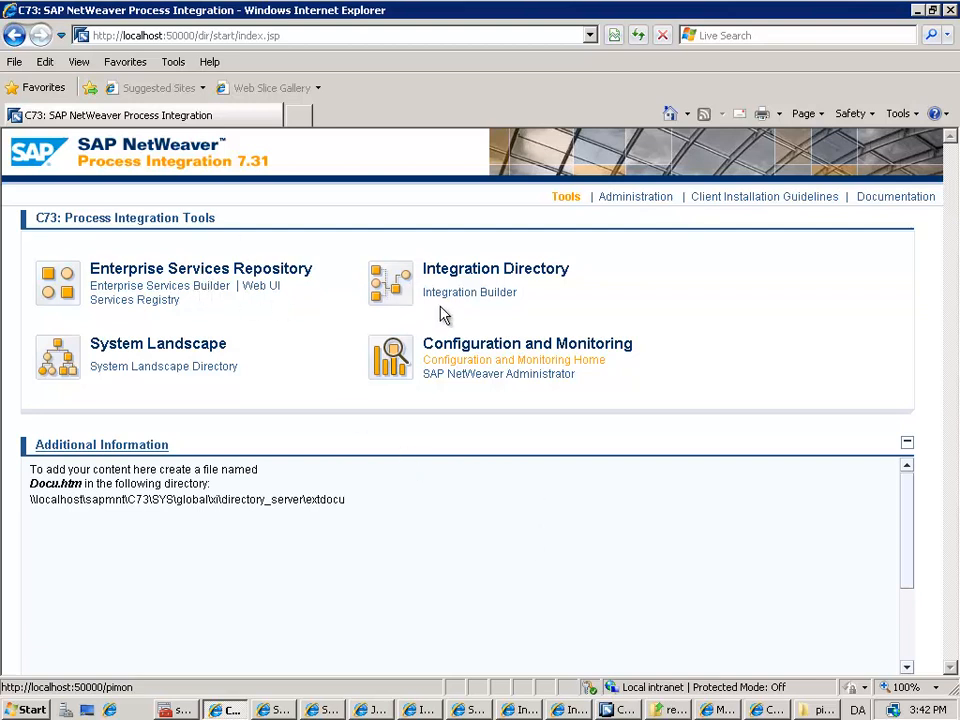
{"action": "mouse_move", "coordinate": [620, 710]}
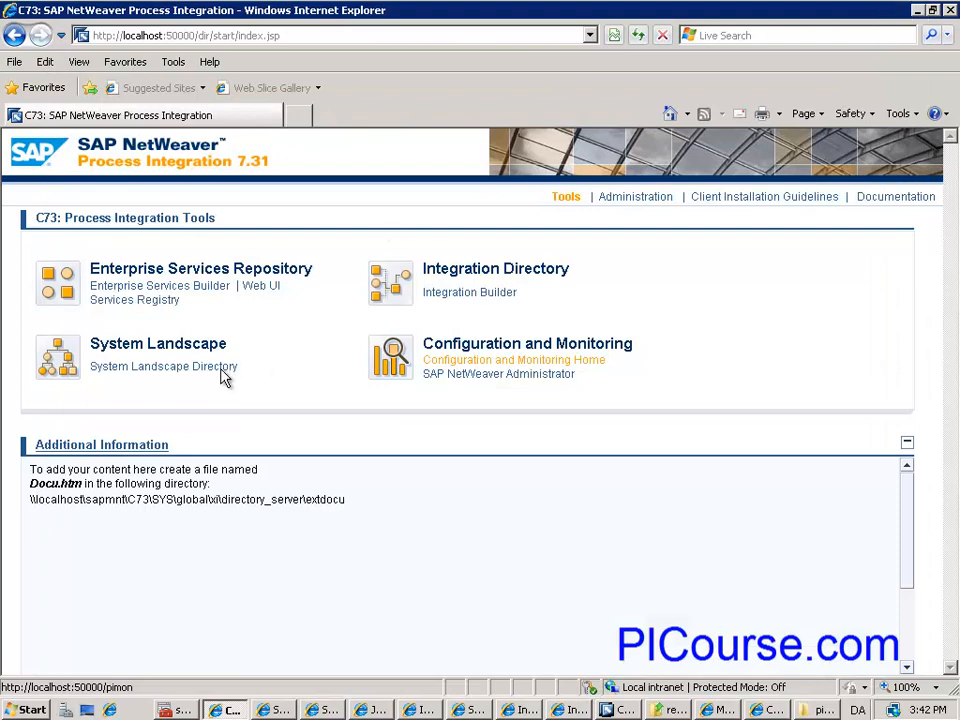
Step: Filter SLD Technical Systems to Process Integration and select the Adapter Engine entry
{"action": "left_click", "coordinate": [163, 366]}
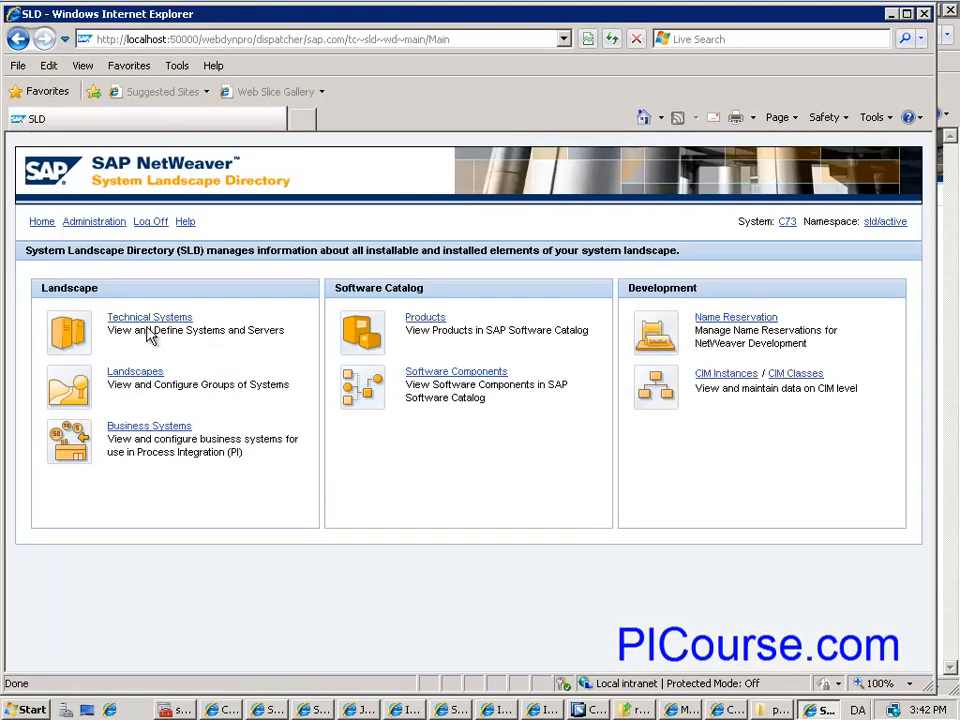
{"action": "left_click", "coordinate": [149, 317]}
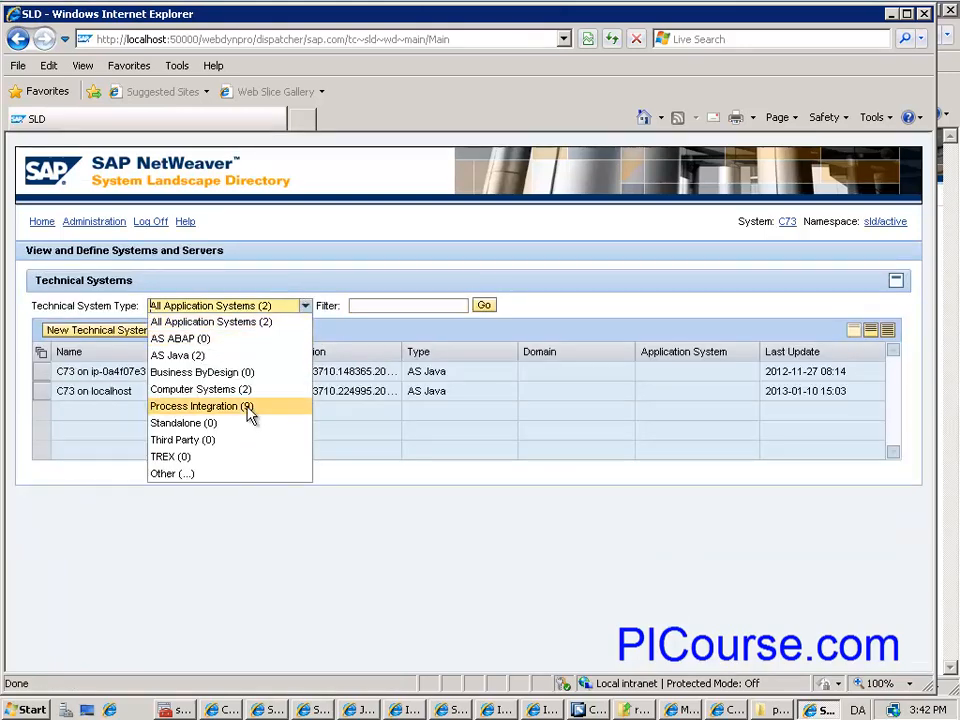
{"action": "left_click", "coordinate": [200, 406]}
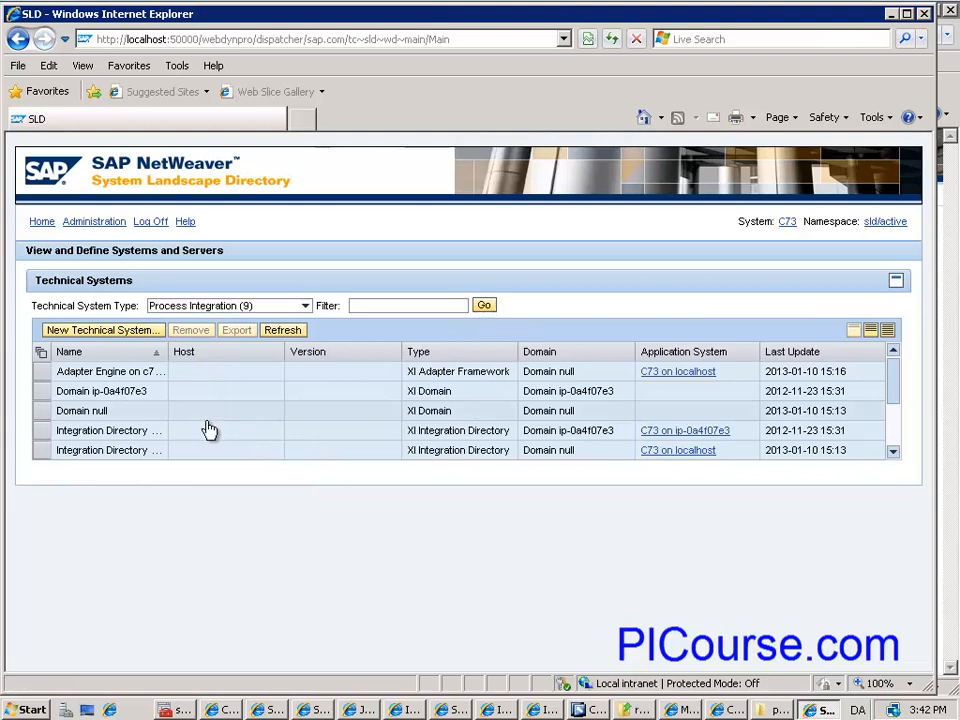
{"action": "left_click", "coordinate": [110, 371]}
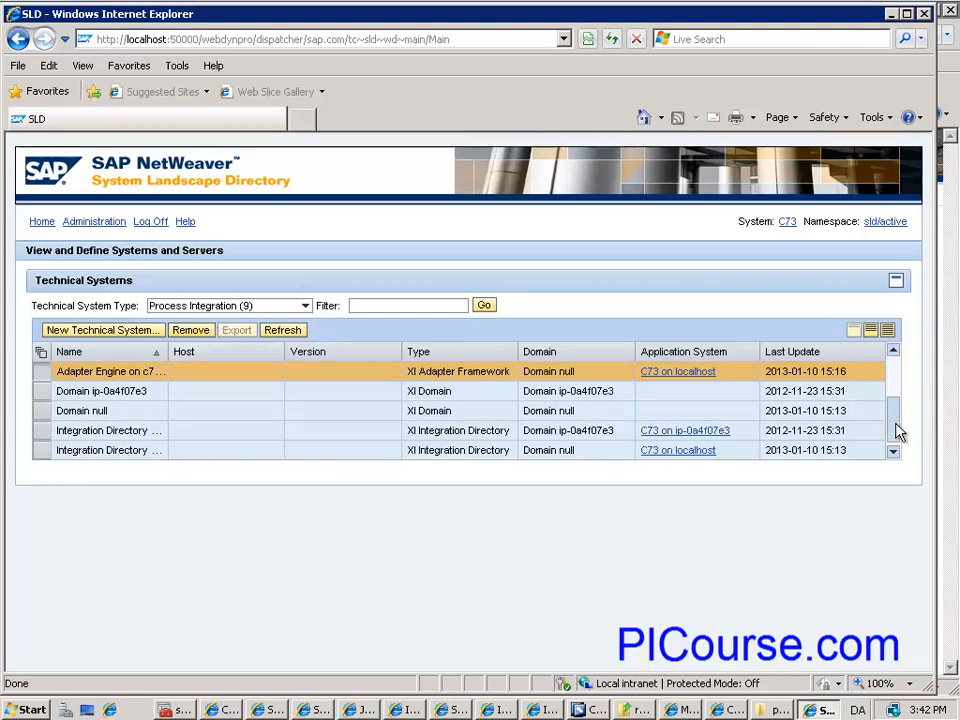
{"action": "scroll", "scroll_direction": "down", "scroll_amount": 3}
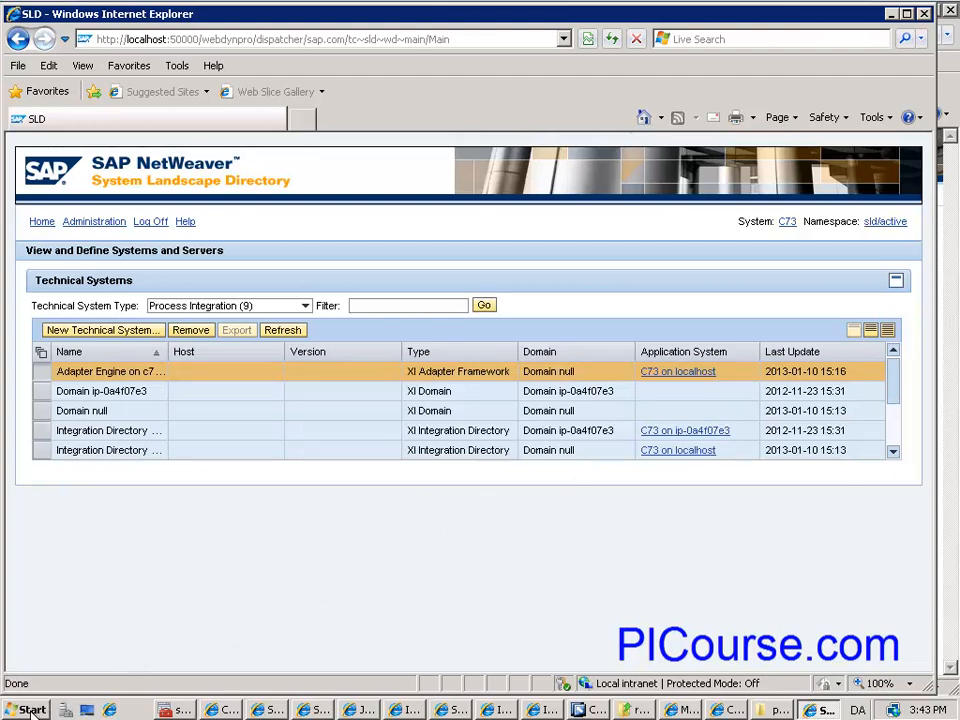
Step: Launch Notepad and open the Windows hosts file
{"action": "left_click", "coordinate": [28, 709]}
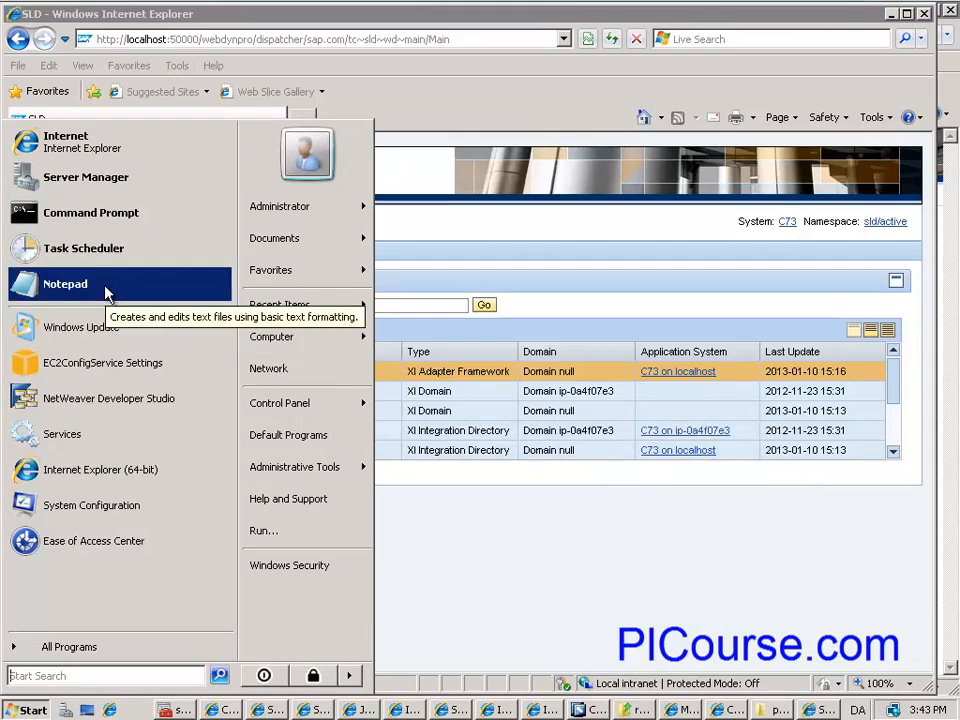
{"action": "left_click", "coordinate": [65, 284]}
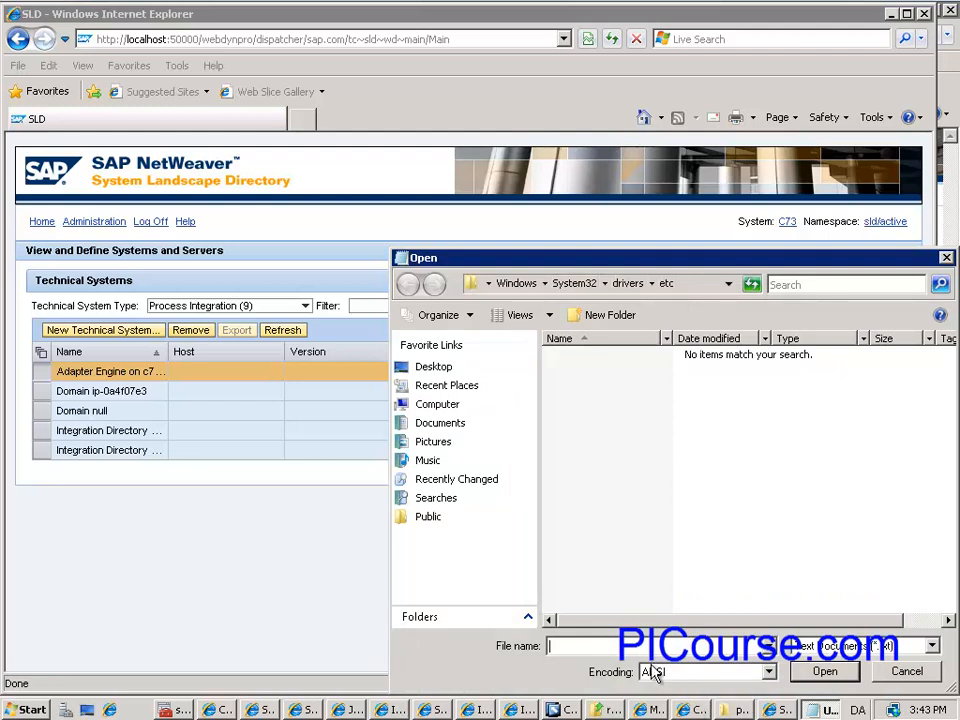
{"action": "type", "text": "ho"}
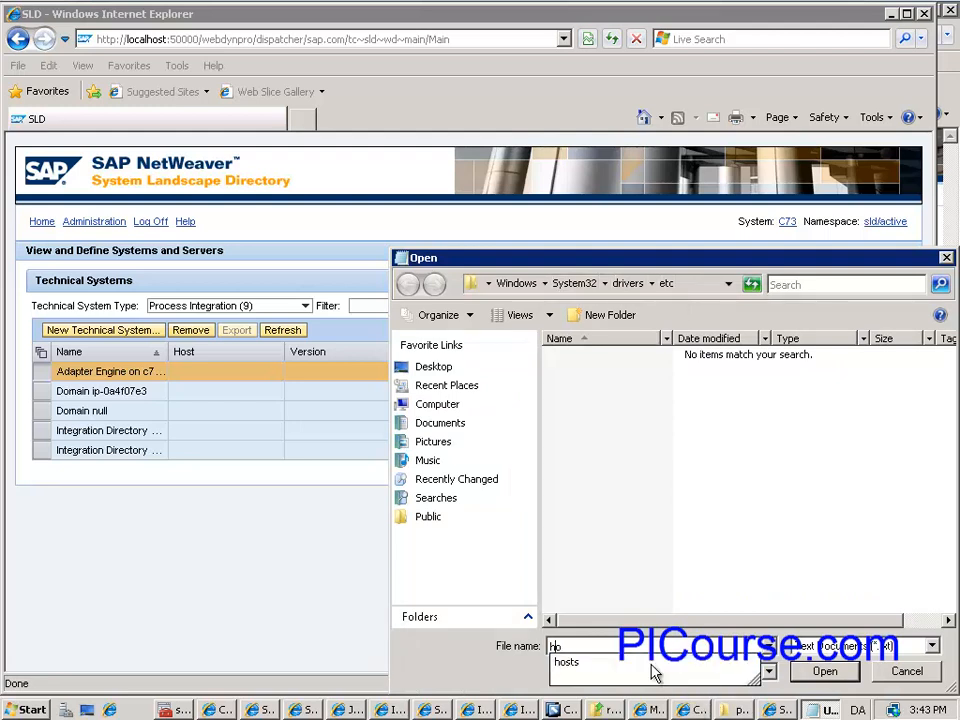
{"action": "left_click", "coordinate": [824, 671]}
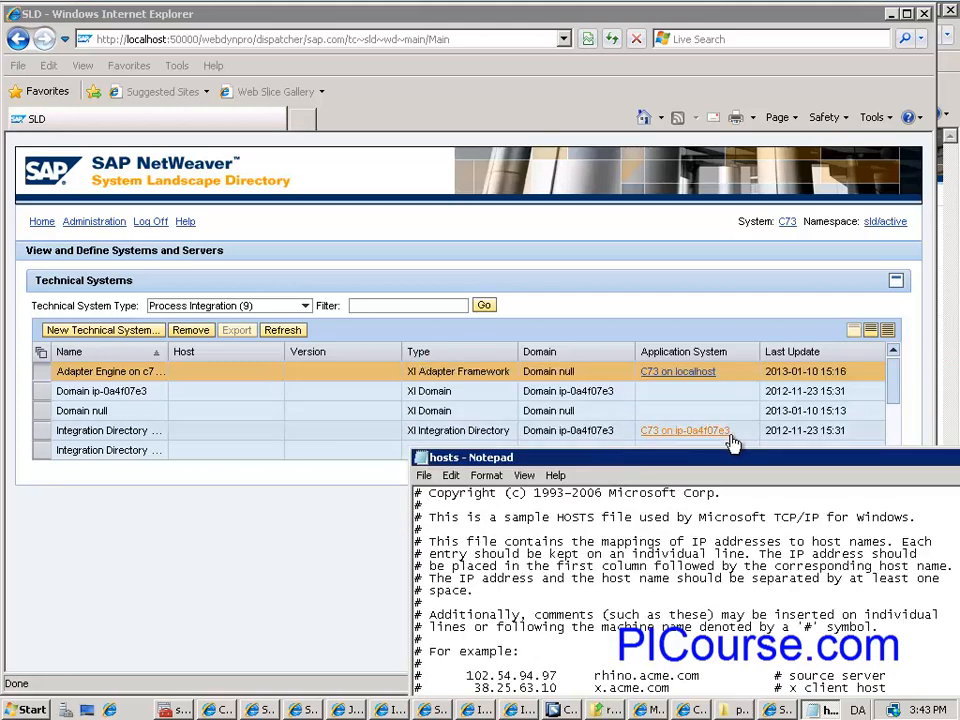
{"action": "mouse_move", "coordinate": [648, 468]}
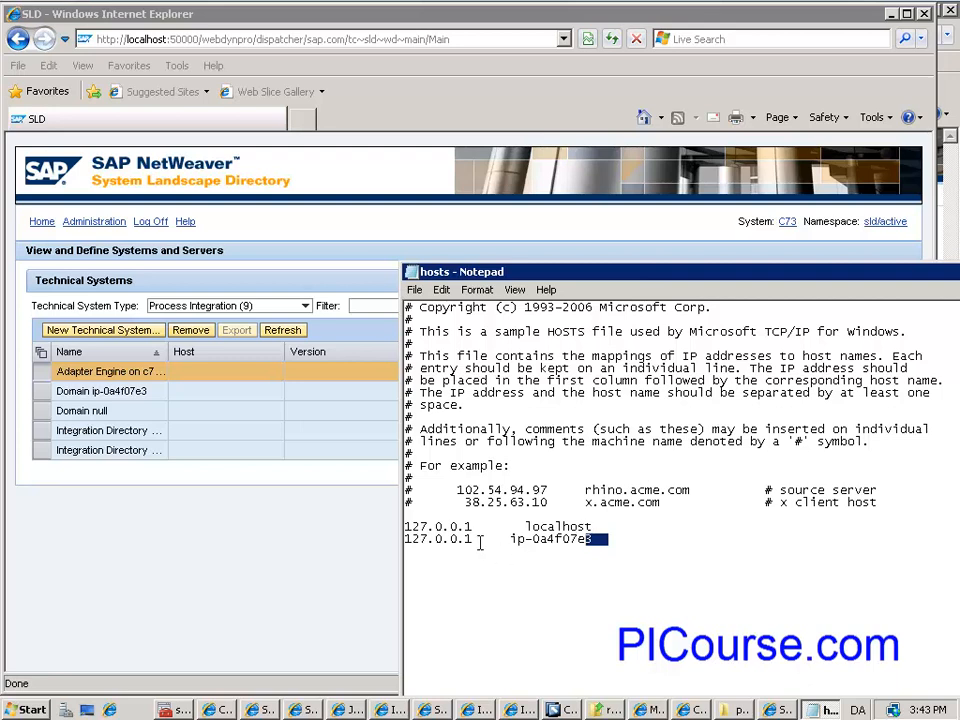
{"action": "mouse_move", "coordinate": [475, 530]}
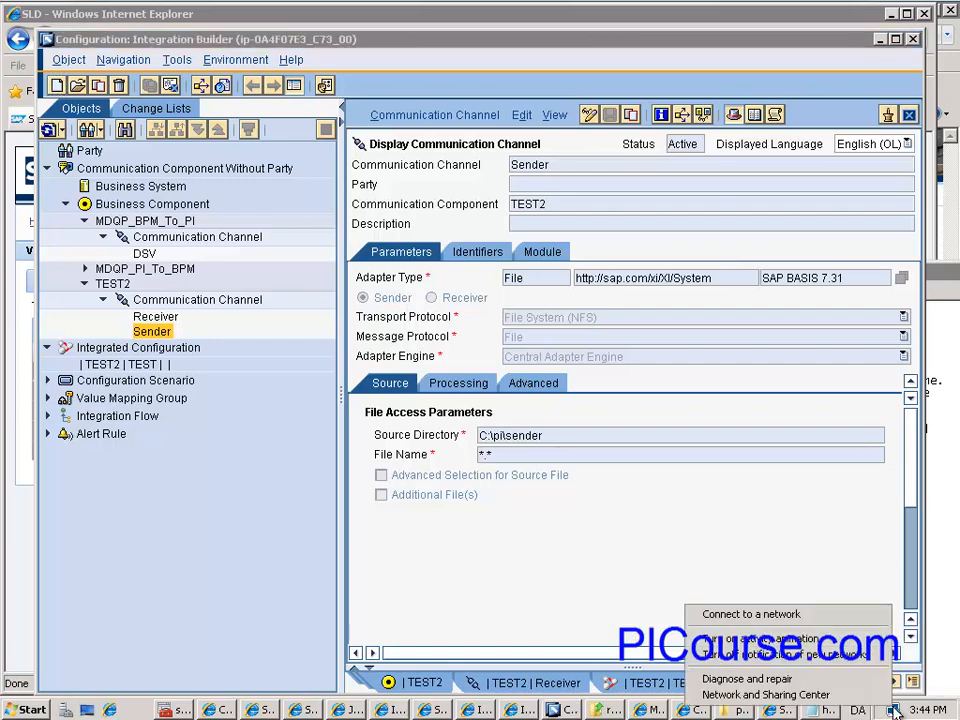
{"action": "mouse_move", "coordinate": [765, 694]}
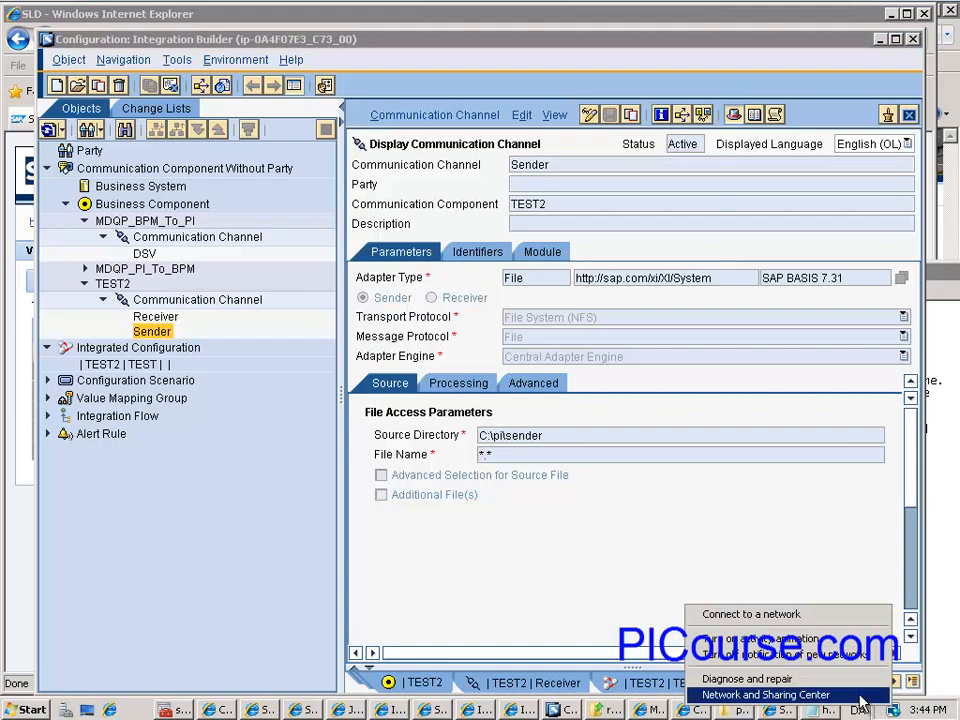
Step: Confirm in Network and Sharing Center that Windows Firewall is off, then close it
{"action": "left_click", "coordinate": [766, 694]}
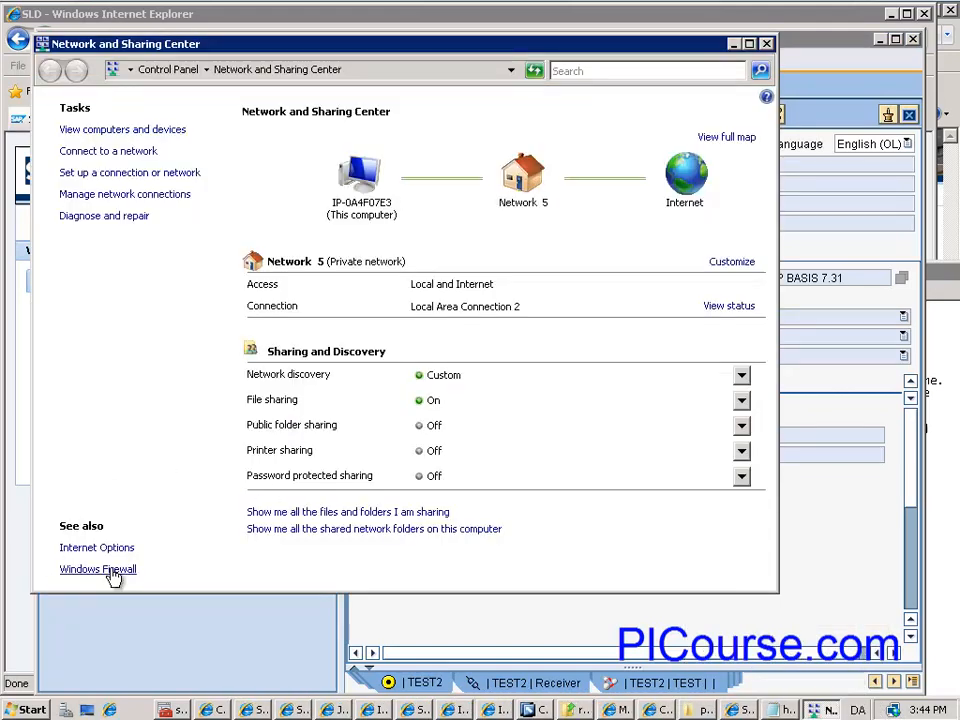
{"action": "left_click", "coordinate": [97, 569]}
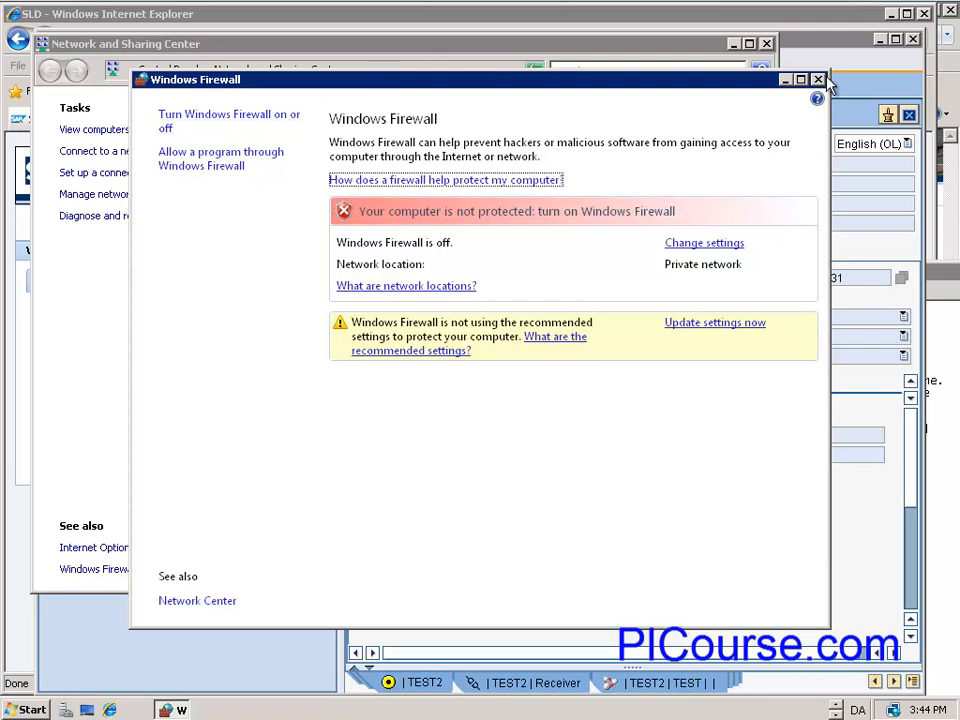
{"action": "left_click", "coordinate": [818, 79]}
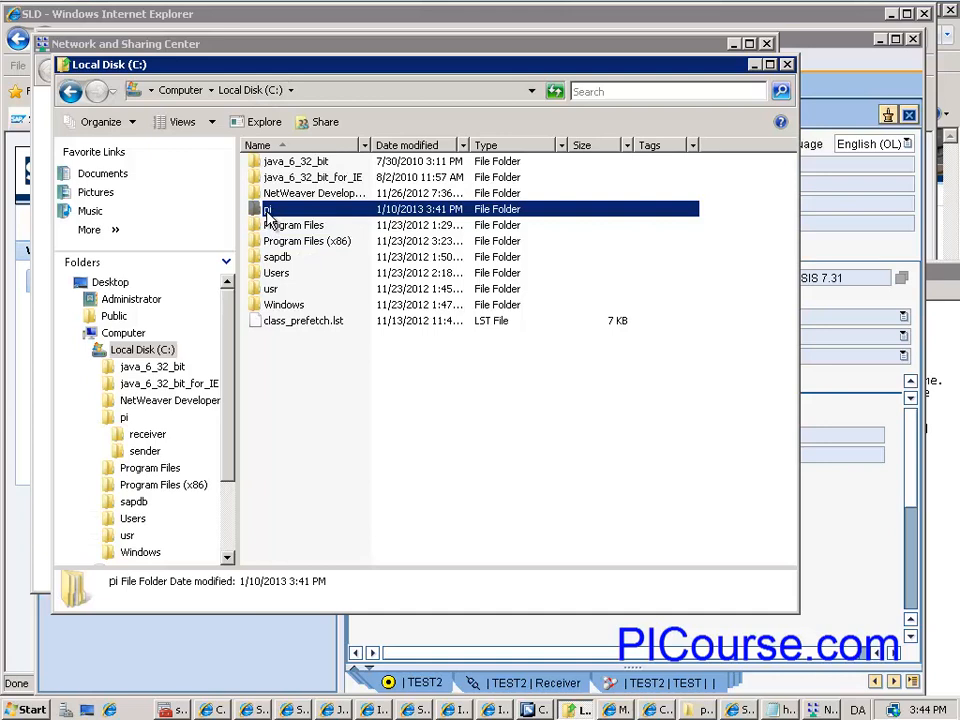
Step: Add SAPServiceC73 to the C:\pi folder's security permissions with Full control
{"action": "right_click", "coordinate": [267, 208]}
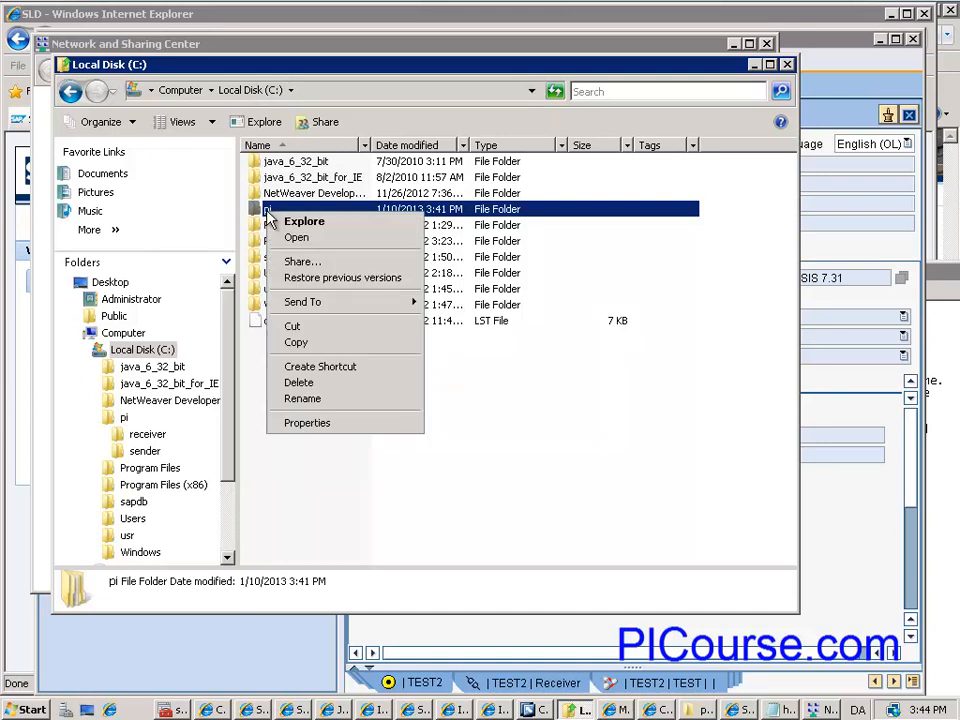
{"action": "mouse_move", "coordinate": [343, 437]}
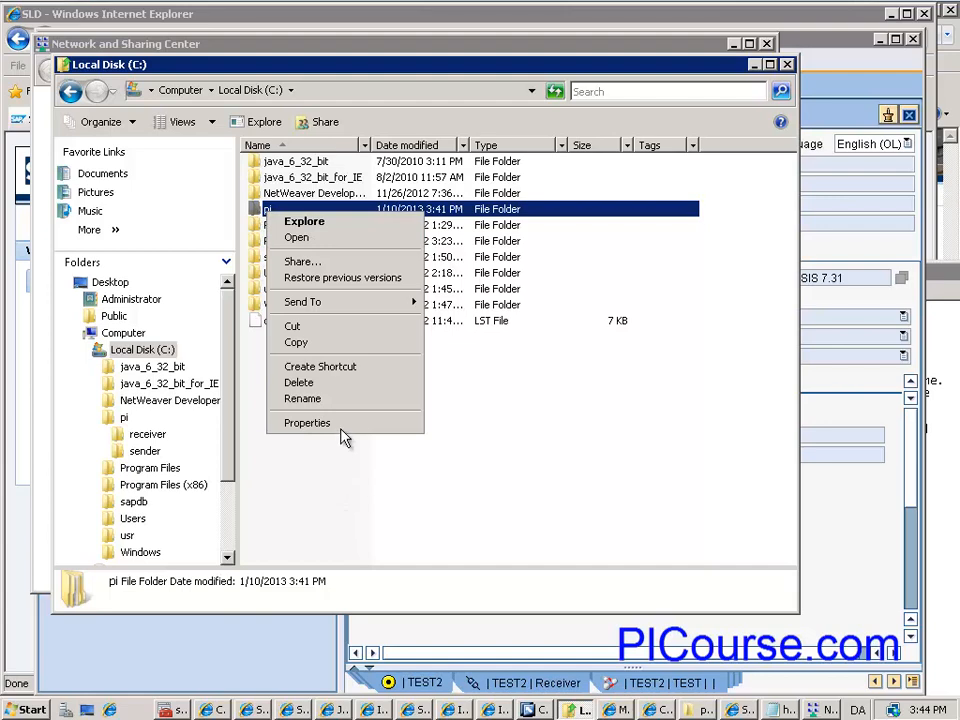
{"action": "left_click", "coordinate": [306, 422]}
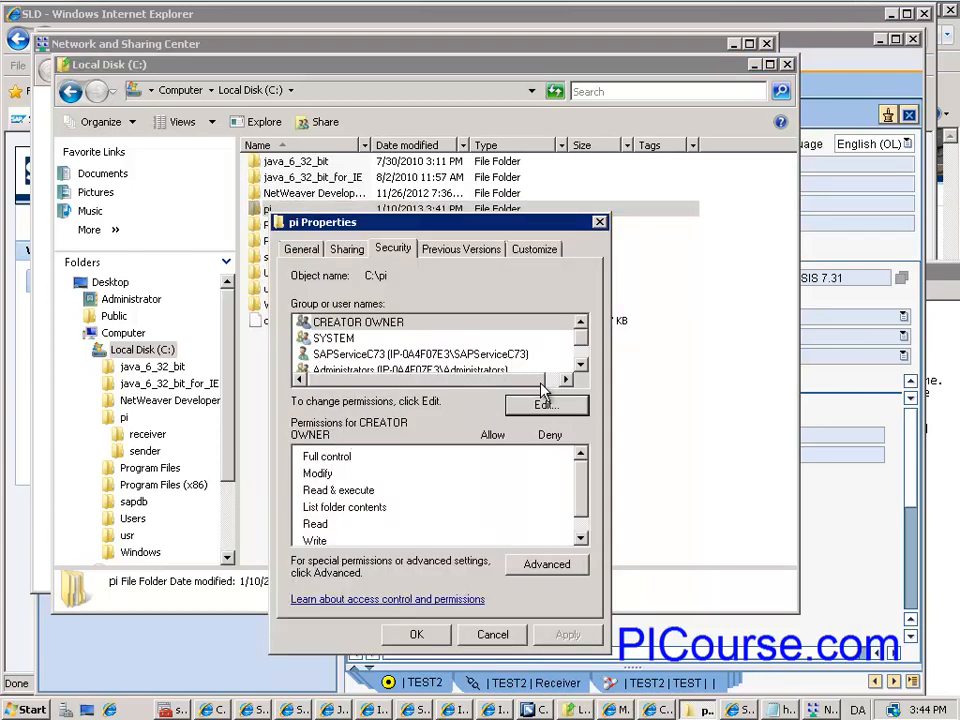
{"action": "left_click", "coordinate": [546, 405]}
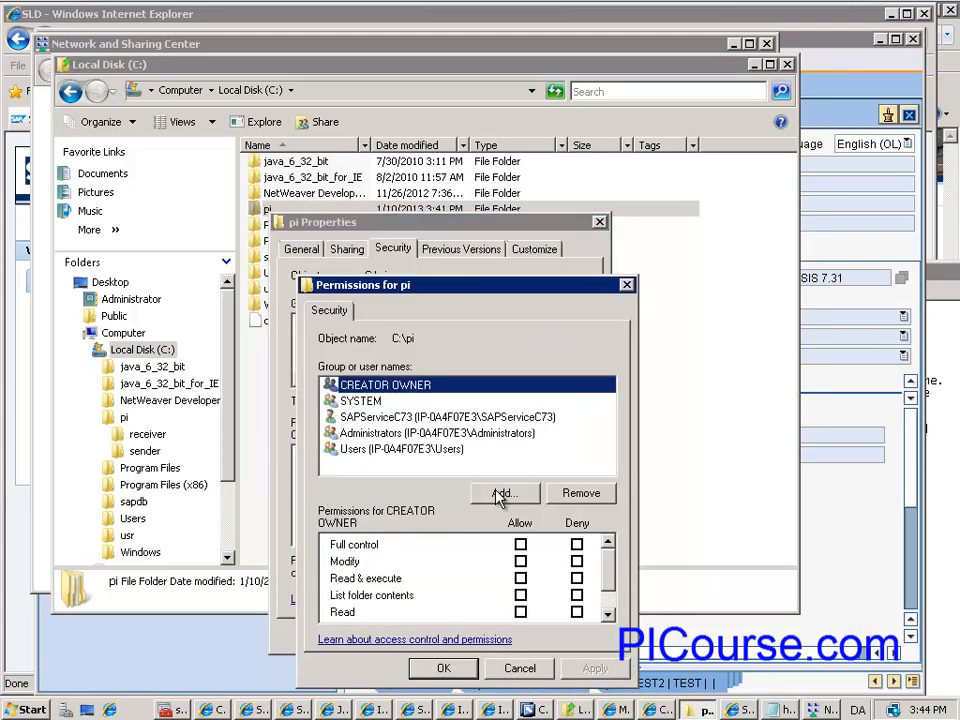
{"action": "left_click", "coordinate": [503, 493]}
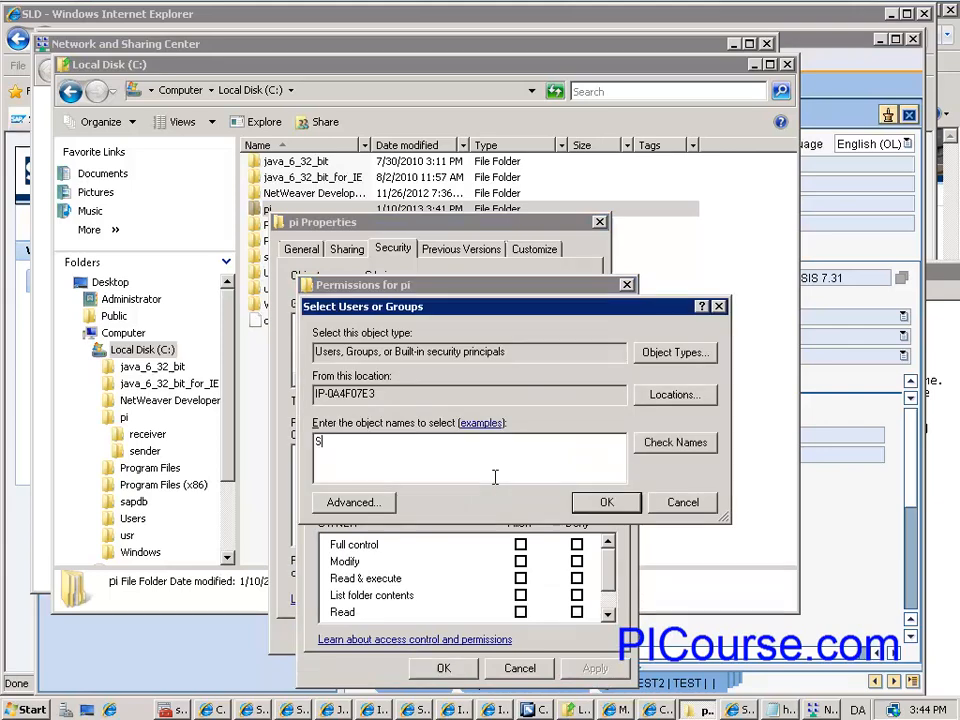
{"action": "type", "text": "APService"}
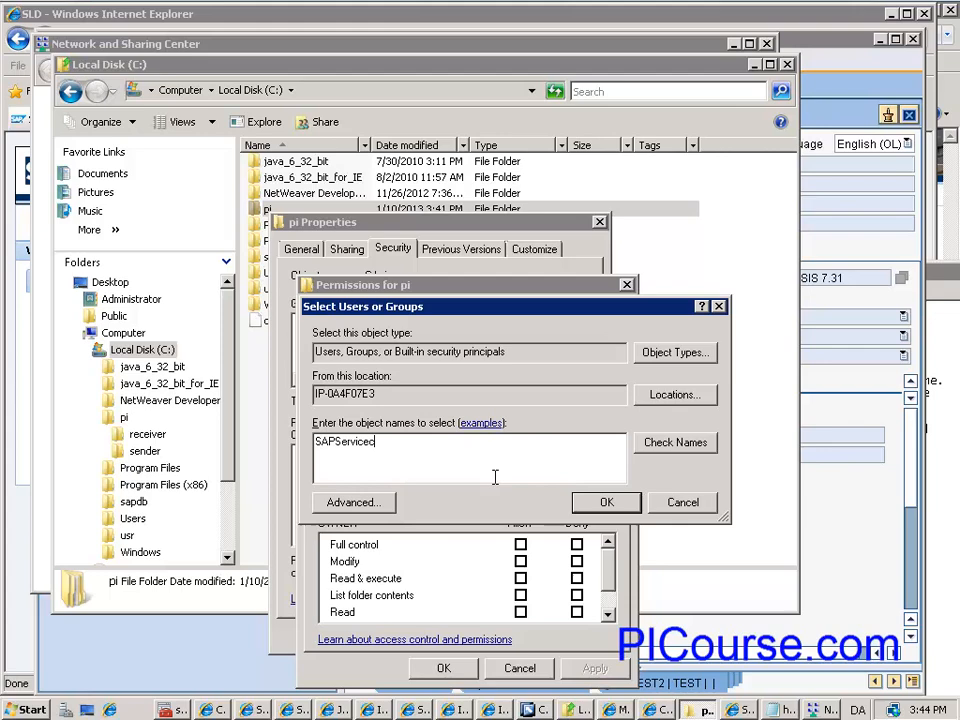
{"action": "type", "text": "73"}
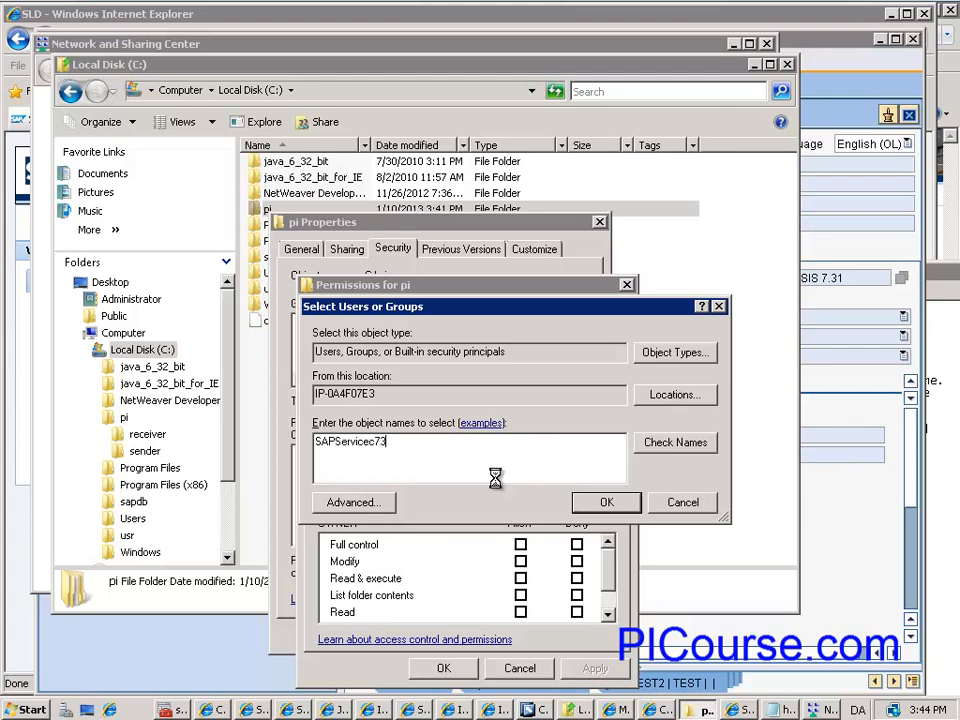
{"action": "left_click", "coordinate": [606, 502]}
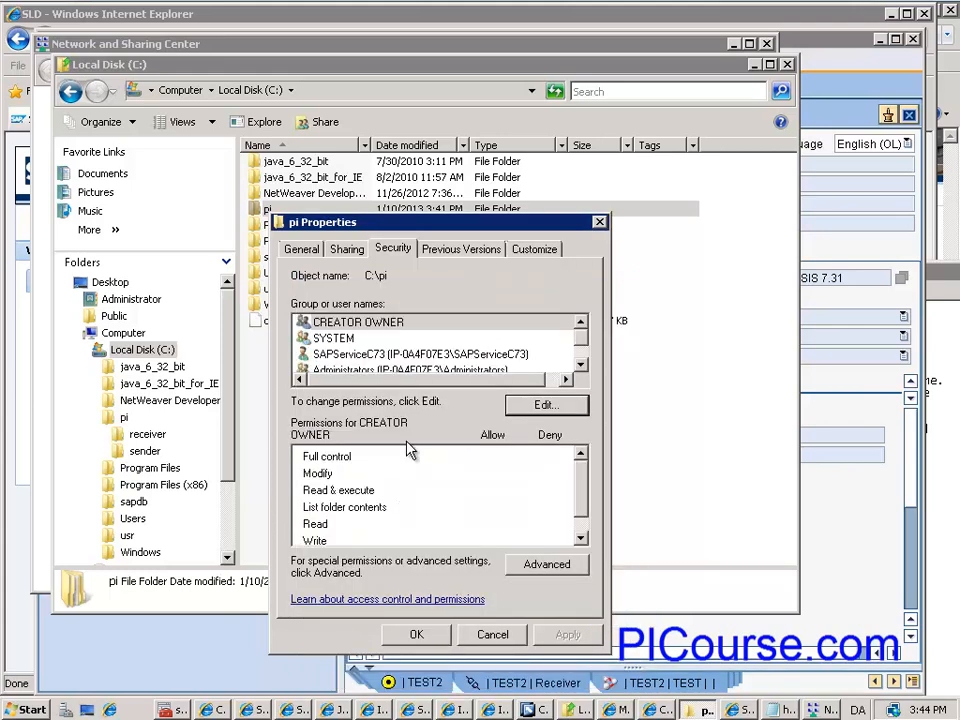
{"action": "left_click", "coordinate": [420, 354]}
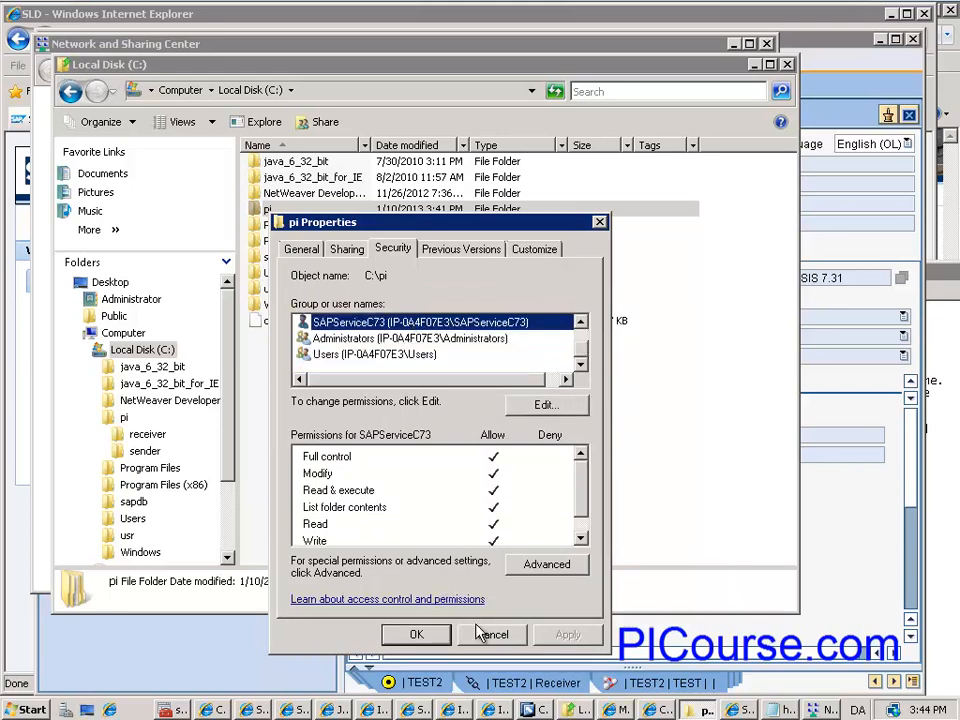
{"action": "left_click", "coordinate": [491, 634]}
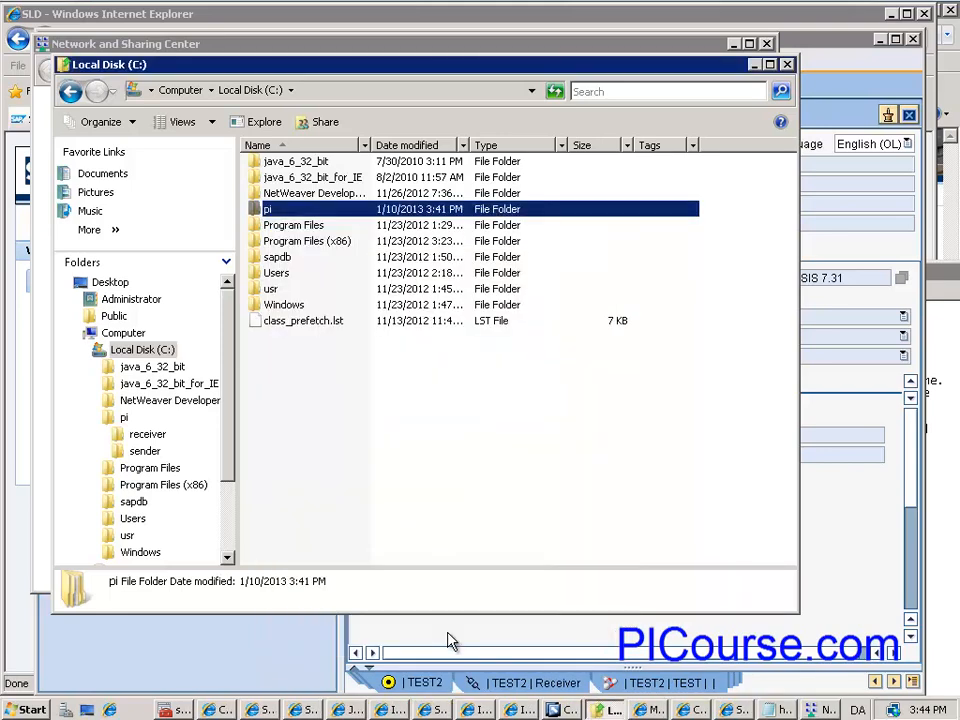